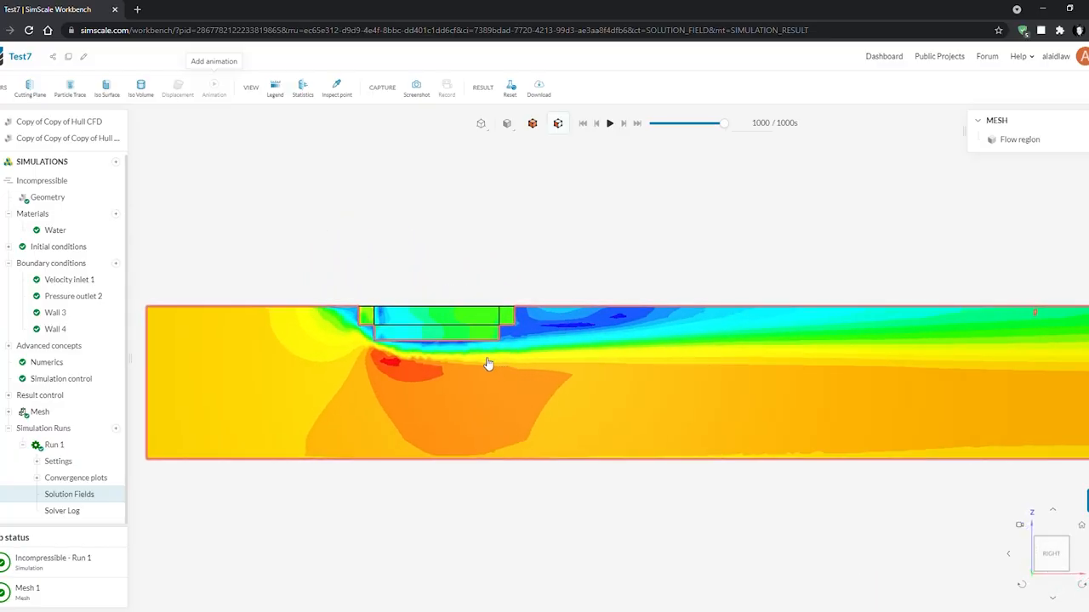
# Orbit the boat assembly to inspect Steve and the oars from several sides
pyautogui.click(609, 123)
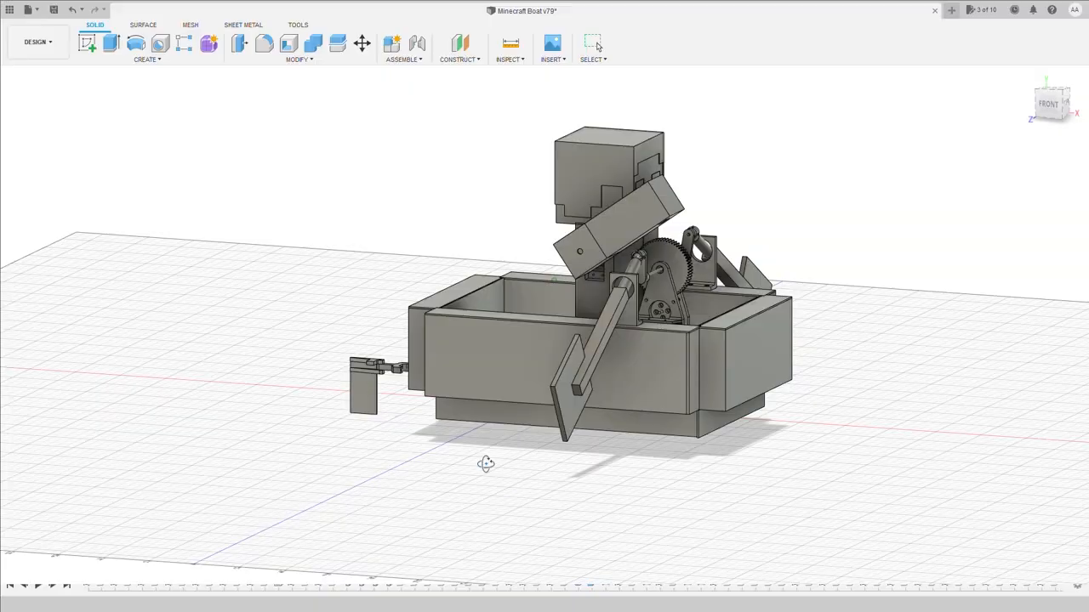
pyautogui.moveTo(487, 463); pyautogui.dragTo(394, 462)
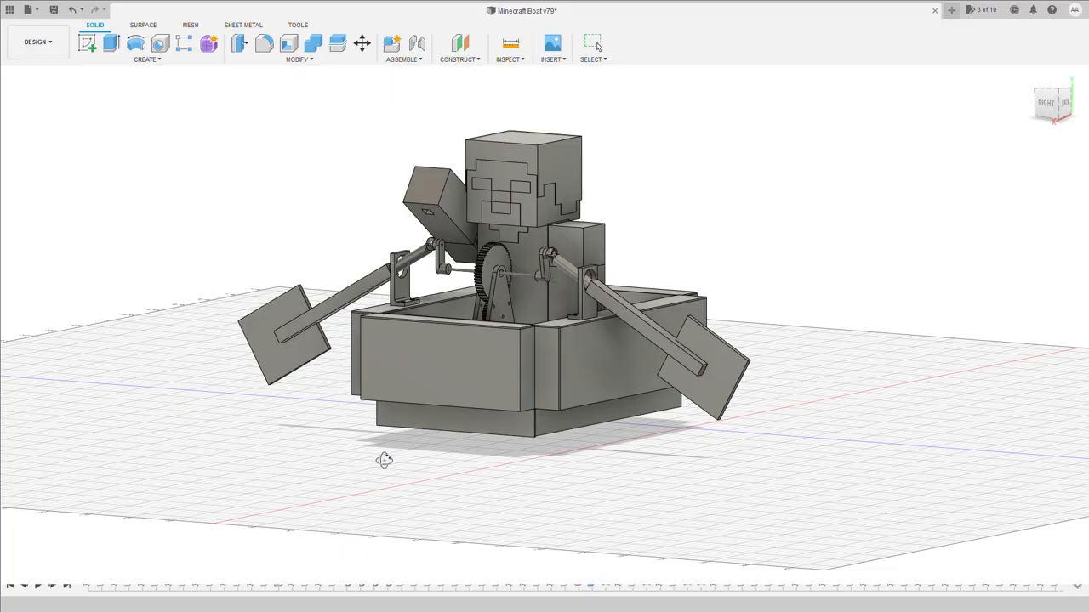
pyautogui.moveTo(384, 460); pyautogui.dragTo(486, 463)
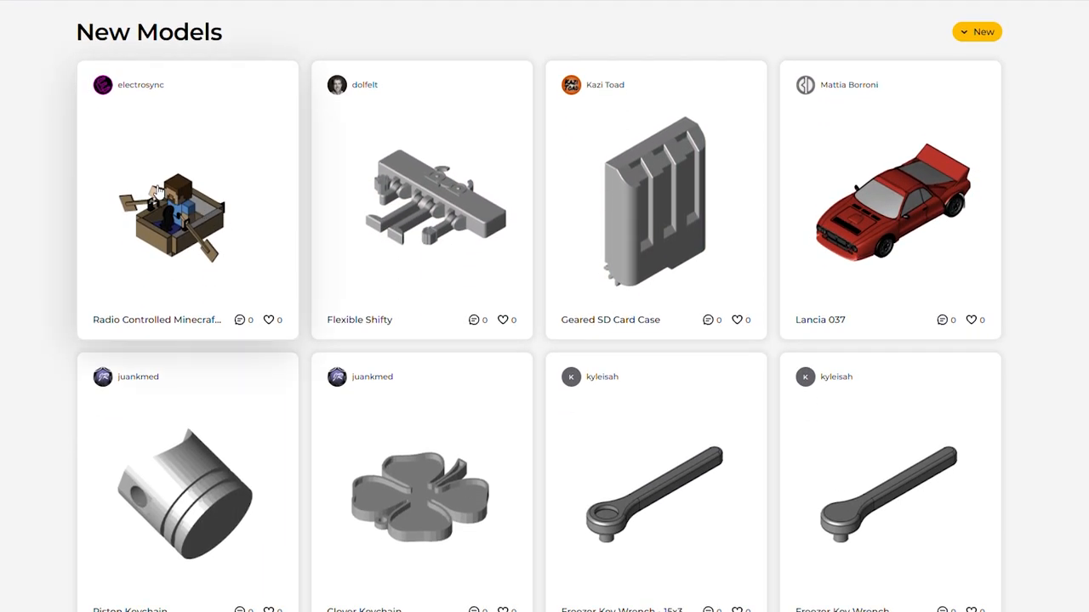
# Open the Radio Controlled Minecraft Boat model page on Thangs
pyautogui.click(174, 218)
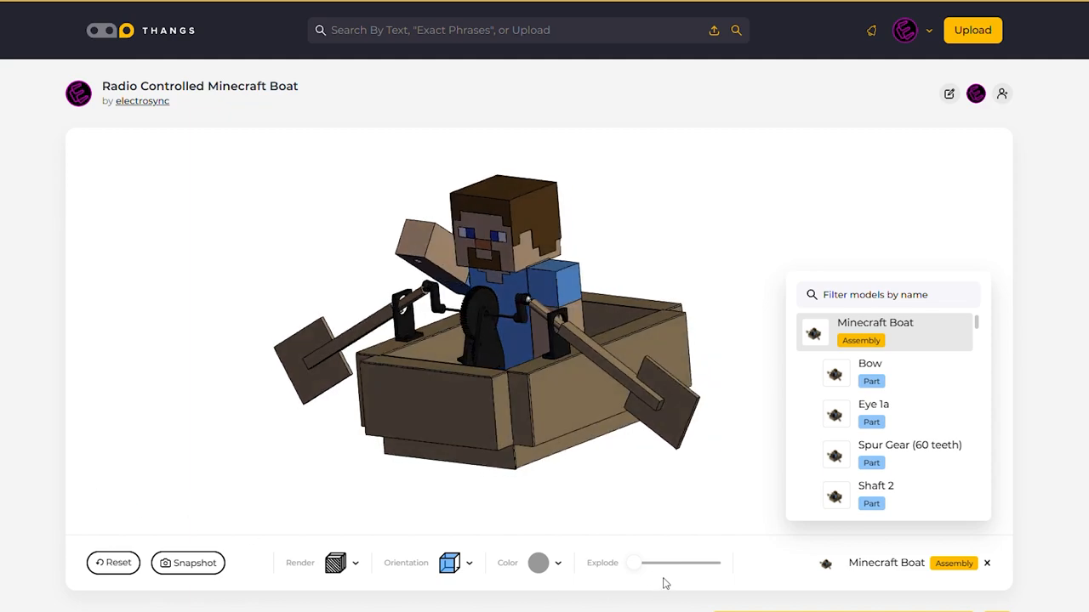